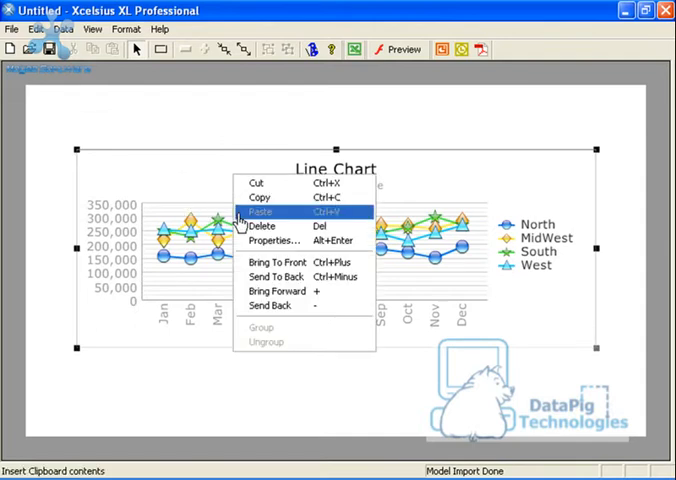
mouse_move(290, 263)
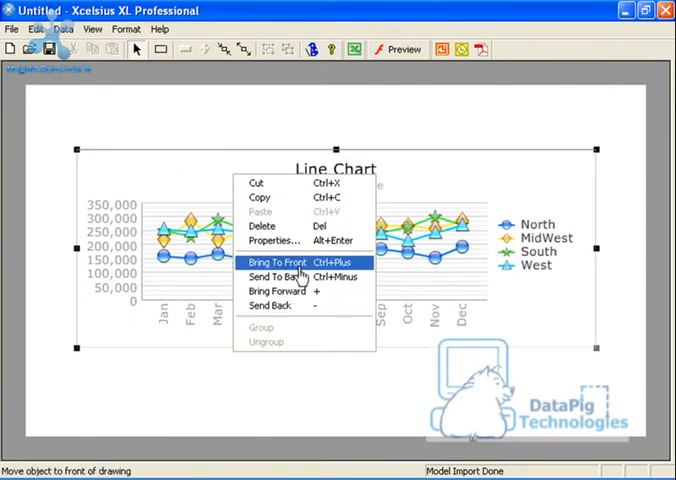
Set the Y-axis to a manual scale running from 100,000 to 300,000.
click(272, 241)
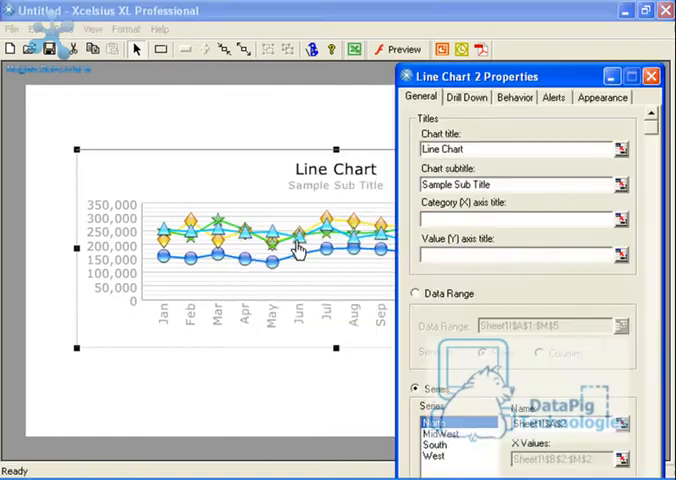
click(651, 75)
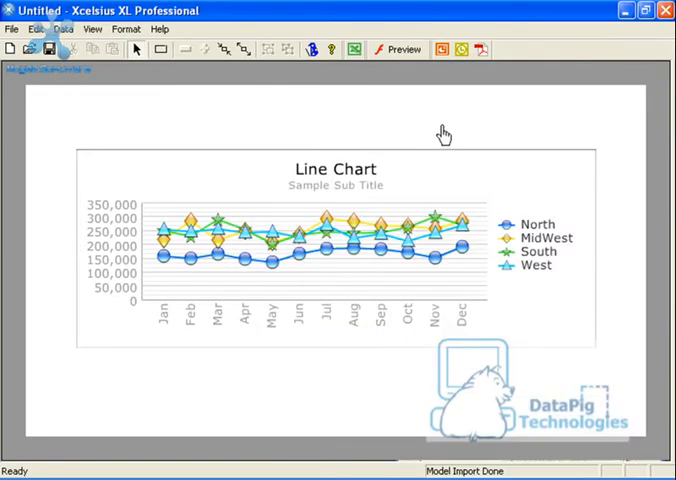
mouse_move(414, 228)
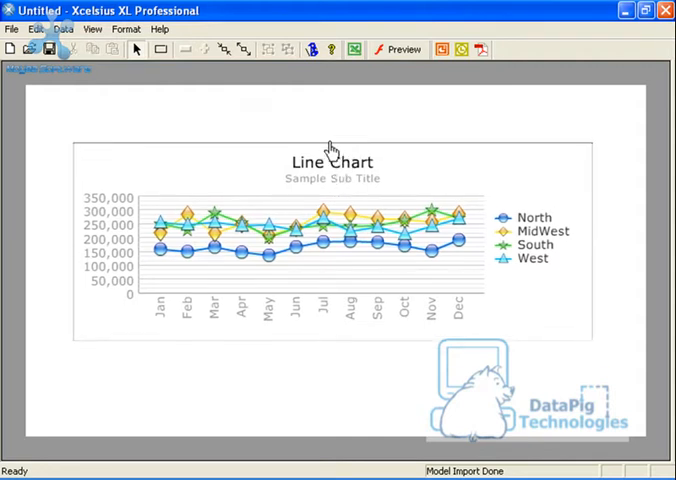
mouse_move(398, 192)
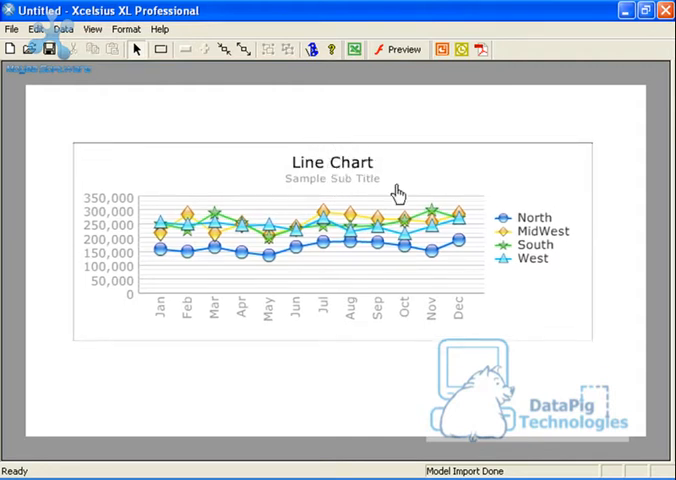
mouse_move(513, 291)
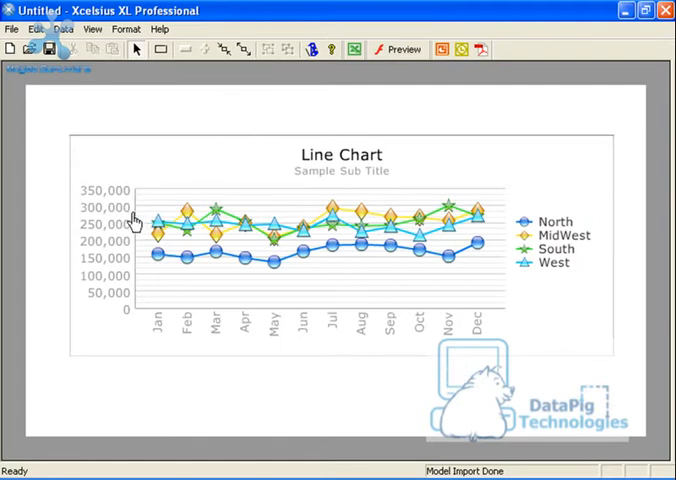
mouse_move(105, 300)
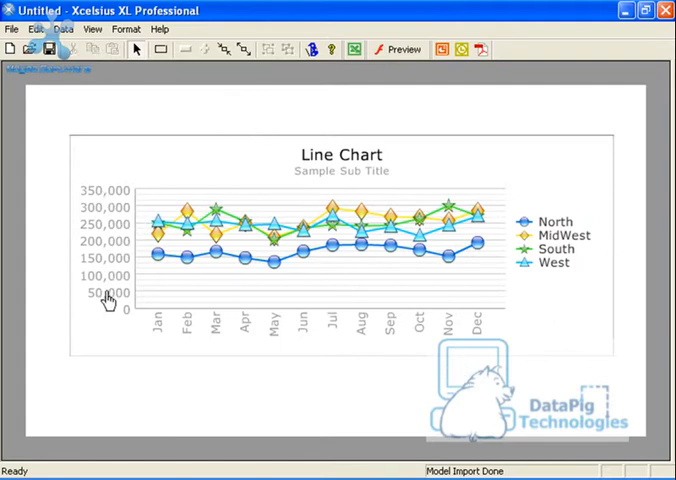
mouse_move(113, 272)
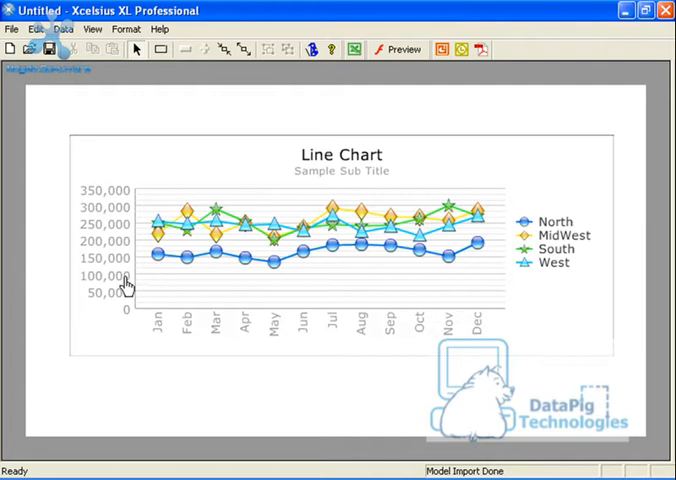
mouse_move(425, 288)
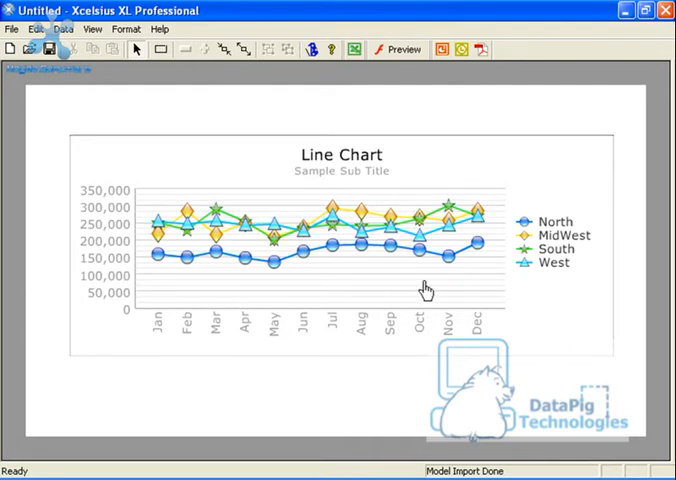
mouse_move(187, 185)
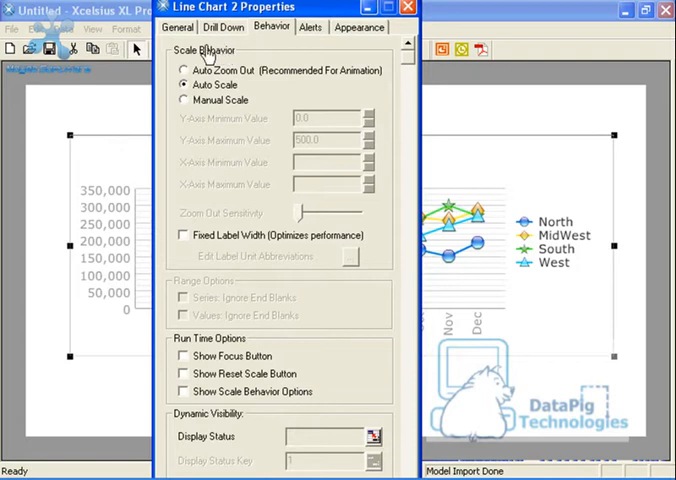
mouse_move(348, 232)
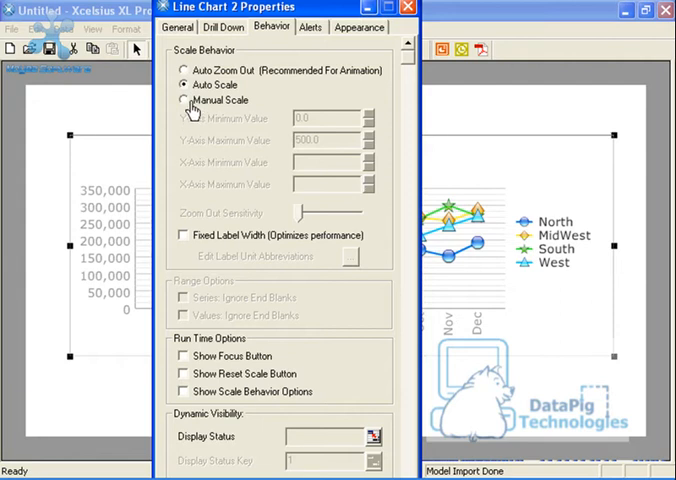
click(187, 99)
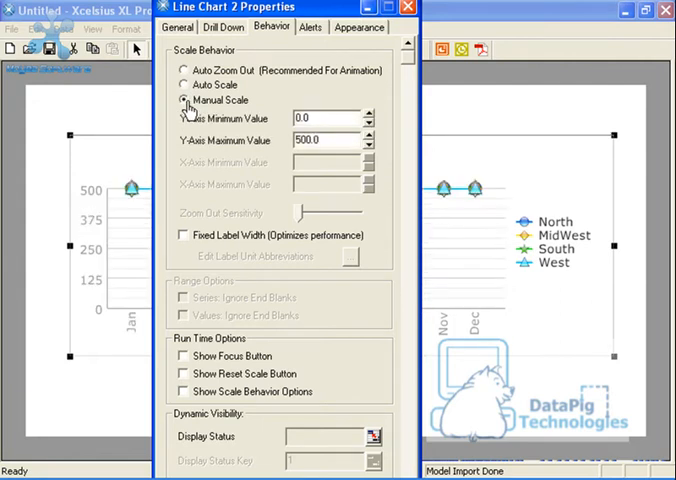
click(183, 100)
text(10)
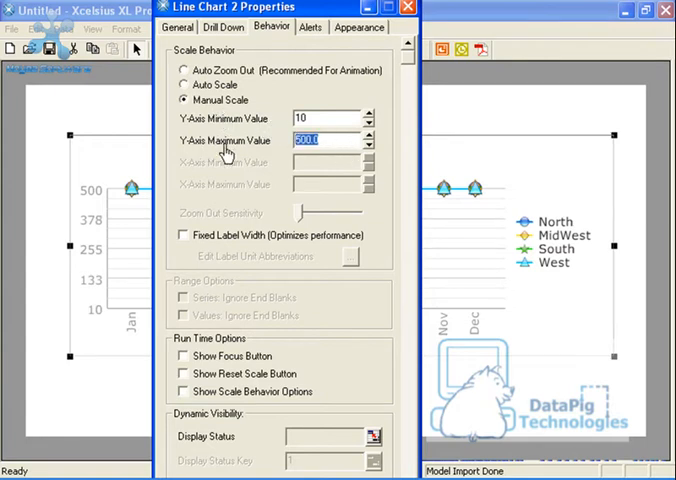
mouse_move(297, 162)
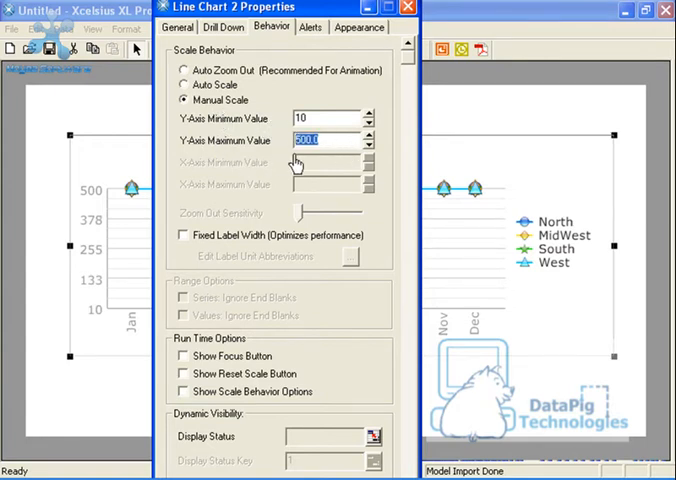
click(317, 140)
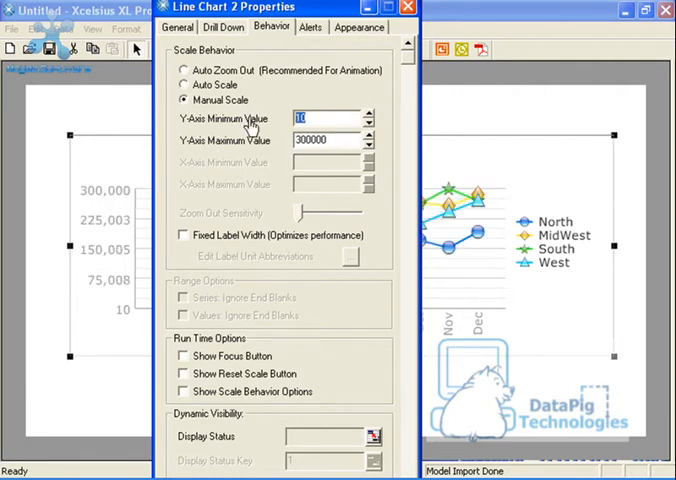
text(10000)
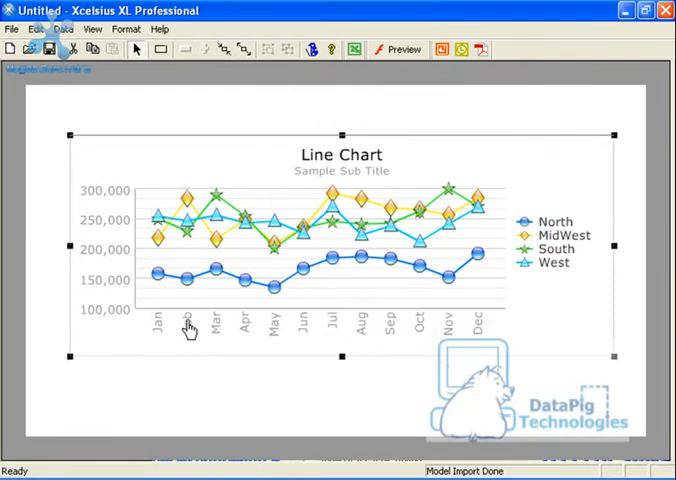
mouse_move(245, 352)
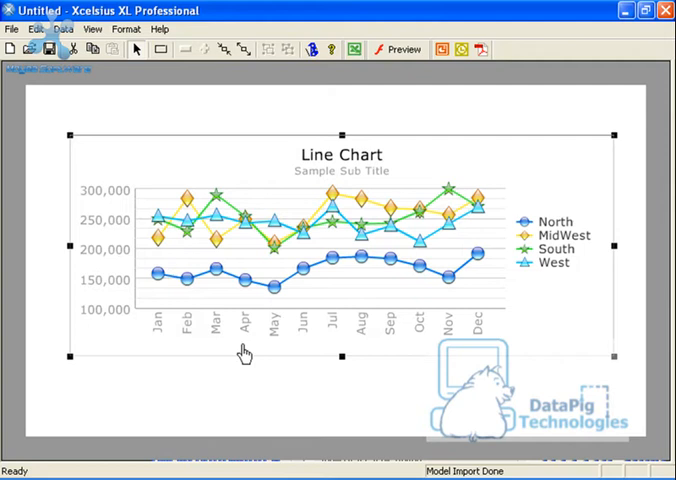
mouse_move(347, 192)
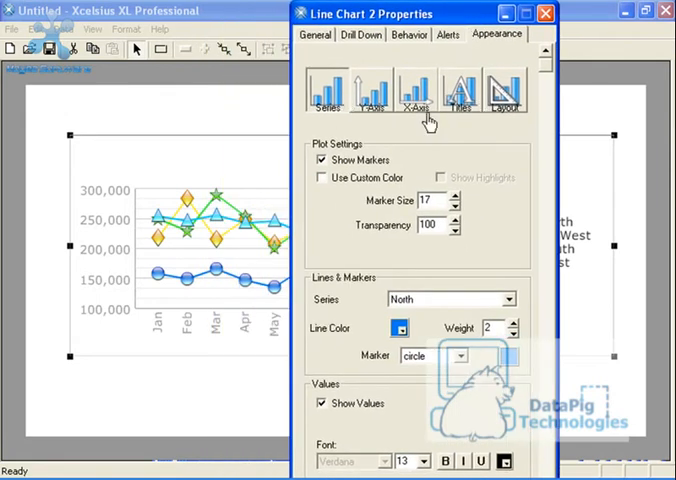
Set the vertical axis label font size to 10.
click(411, 90)
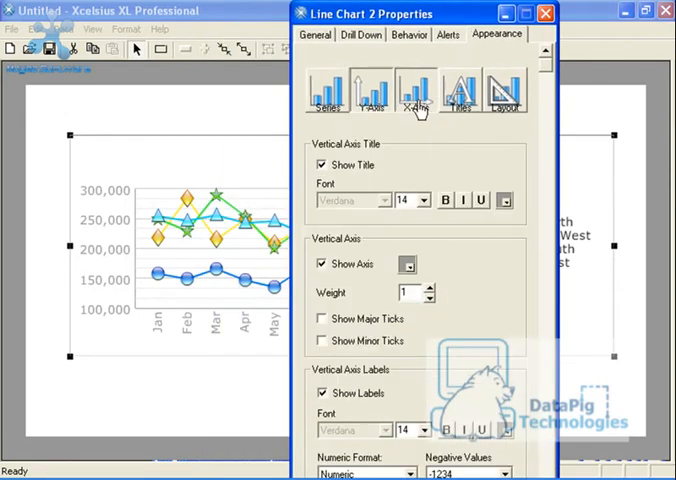
click(505, 90)
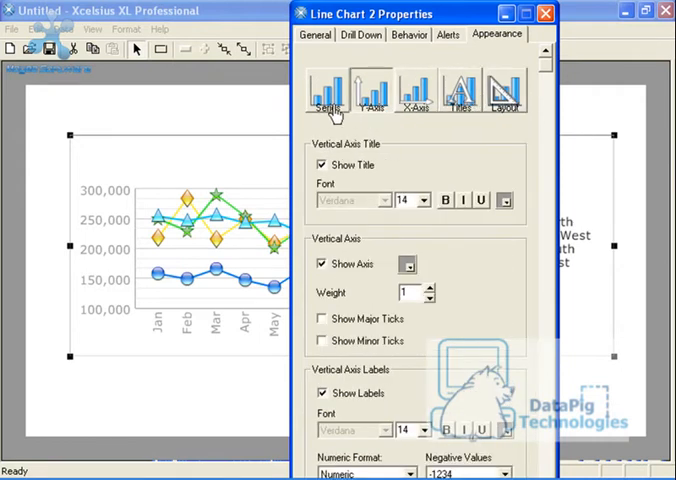
click(411, 88)
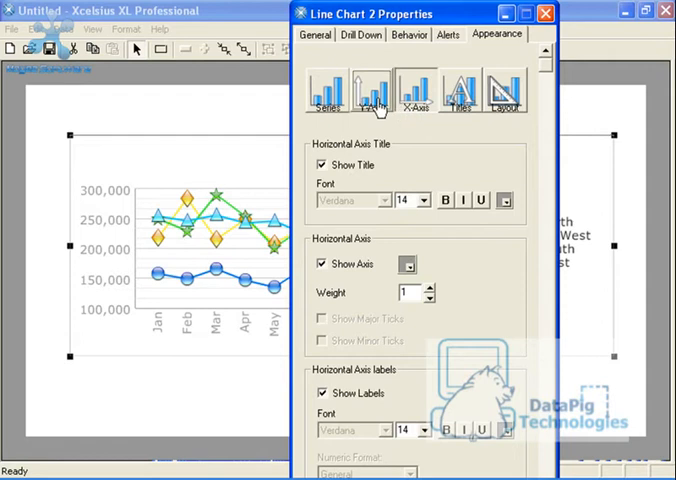
click(363, 90)
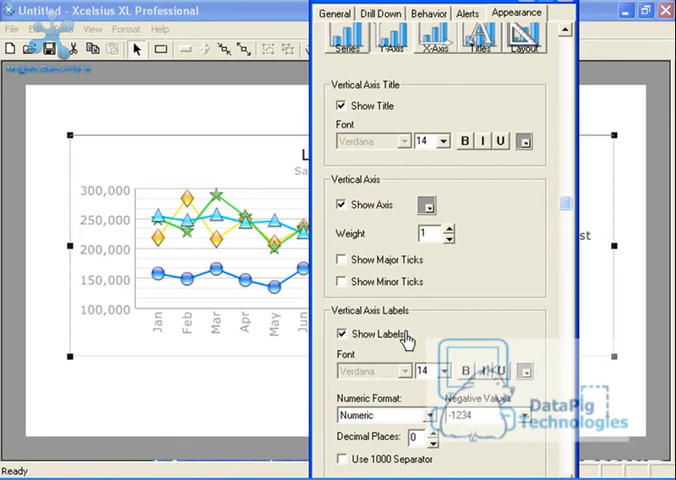
mouse_move(570, 205)
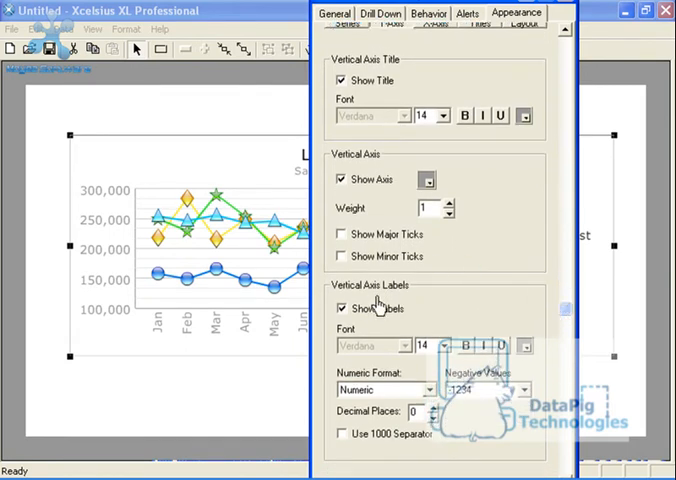
mouse_move(381, 300)
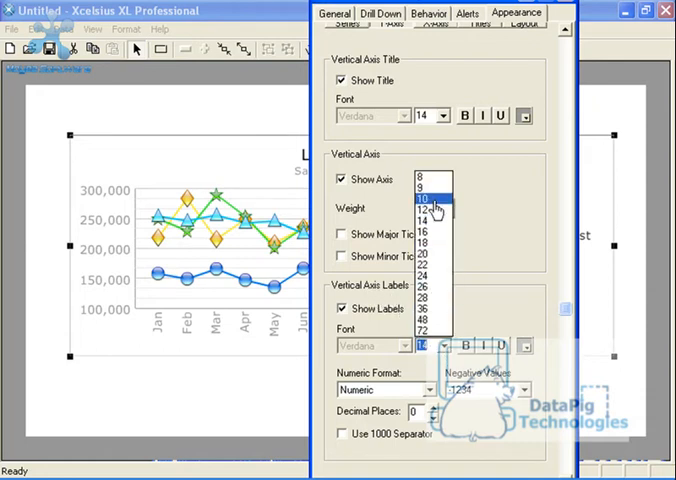
click(445, 187)
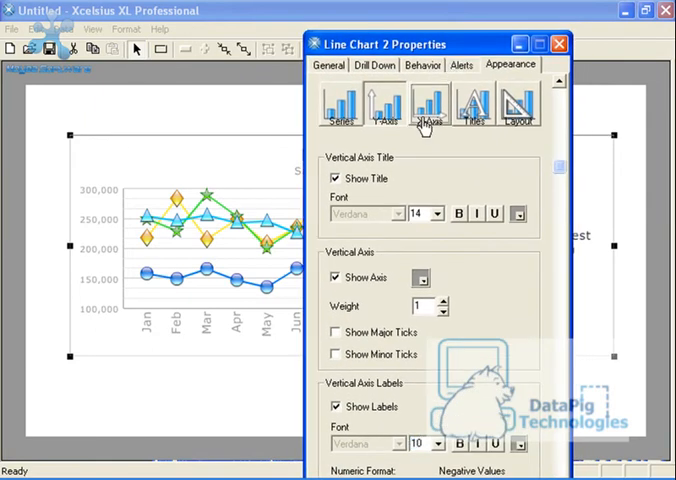
Set the horizontal axis label font size to 10.
click(429, 103)
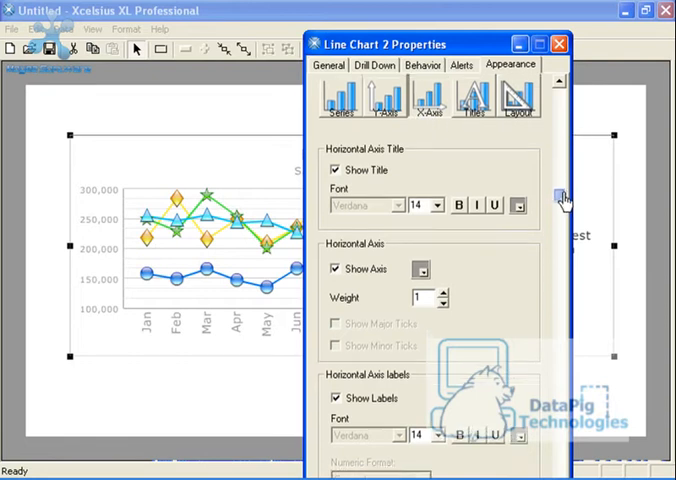
click(468, 375)
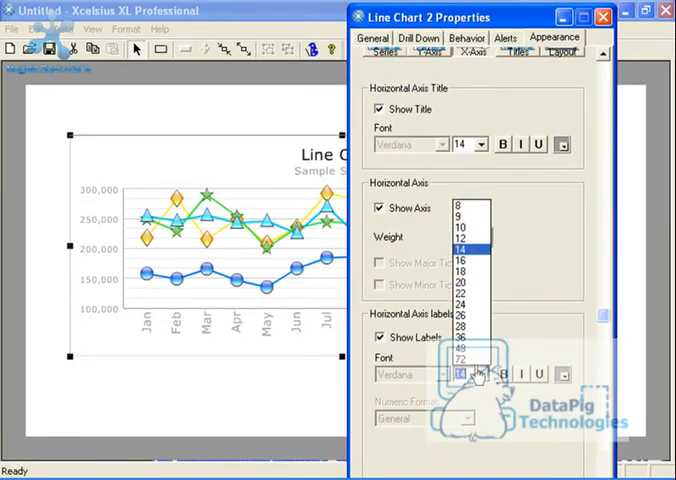
click(478, 359)
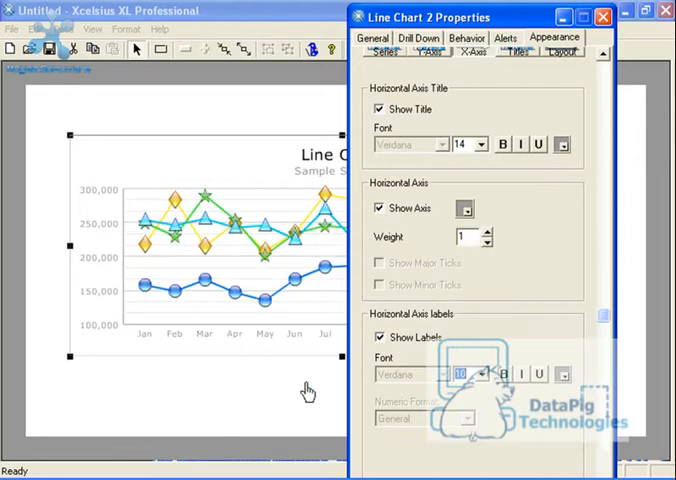
Select the line chart to edit its properties.
click(664, 17)
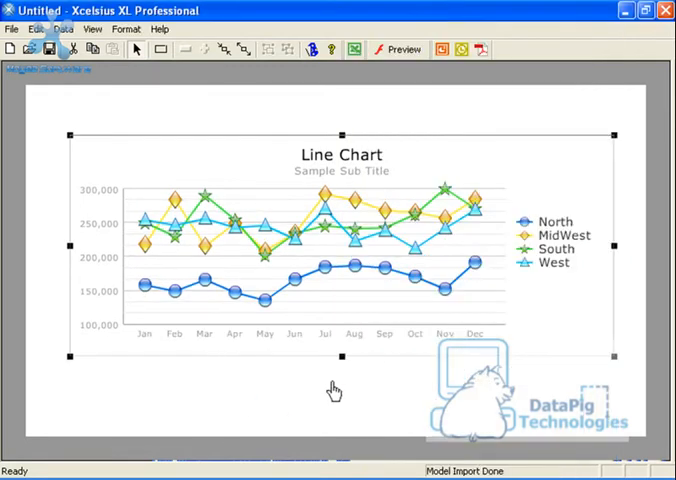
mouse_move(332, 217)
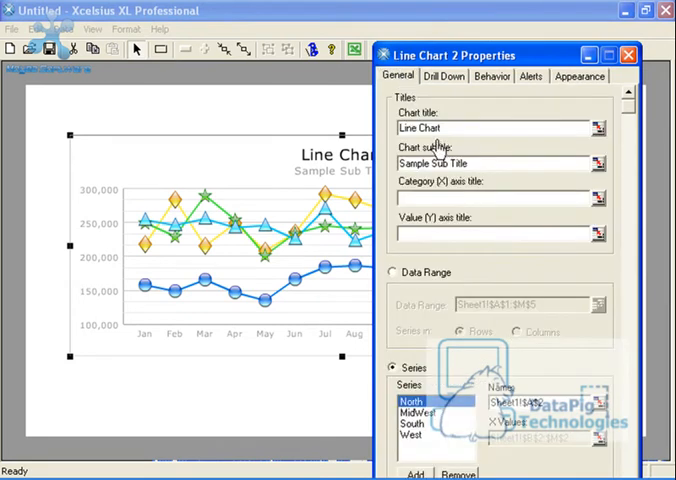
mouse_move(457, 114)
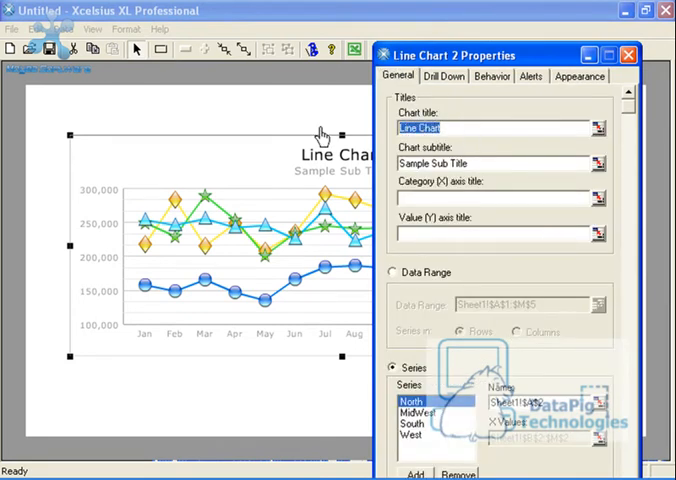
Enter 'My Chart' as the chart title and clear the subtitle field.
text(My Chart)
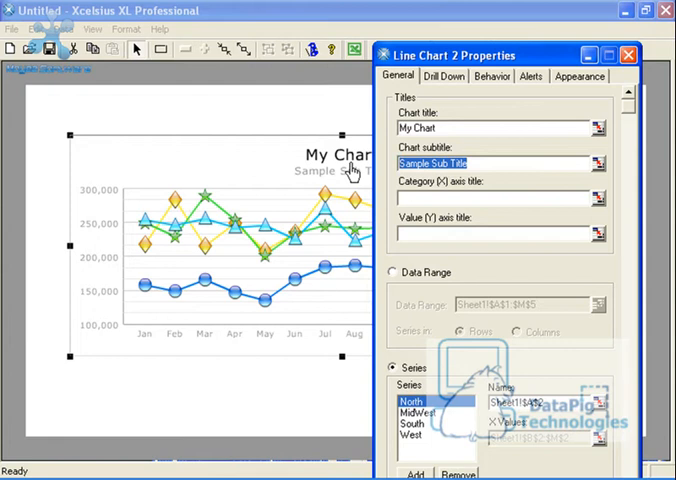
text(Month)
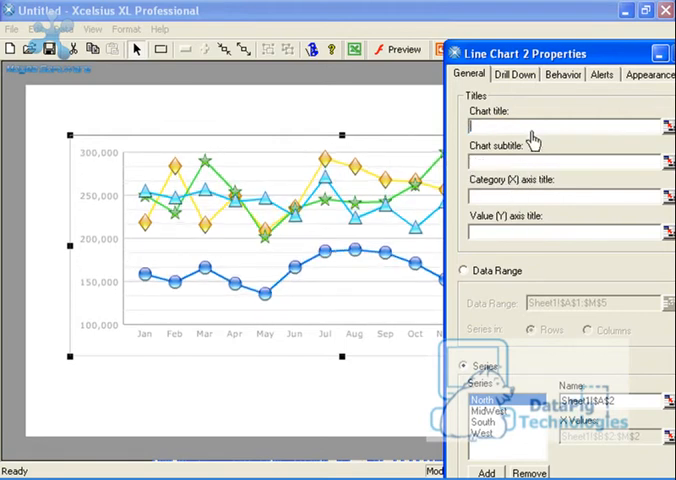
text(My)
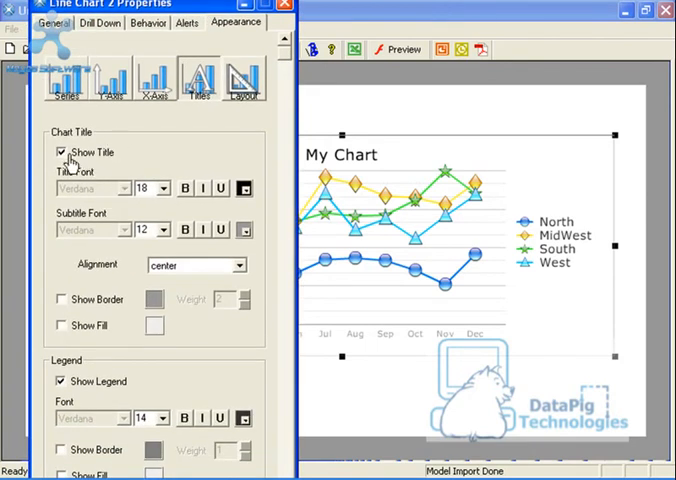
Format the My Chart title as 24 point, bold and blue.
click(167, 188)
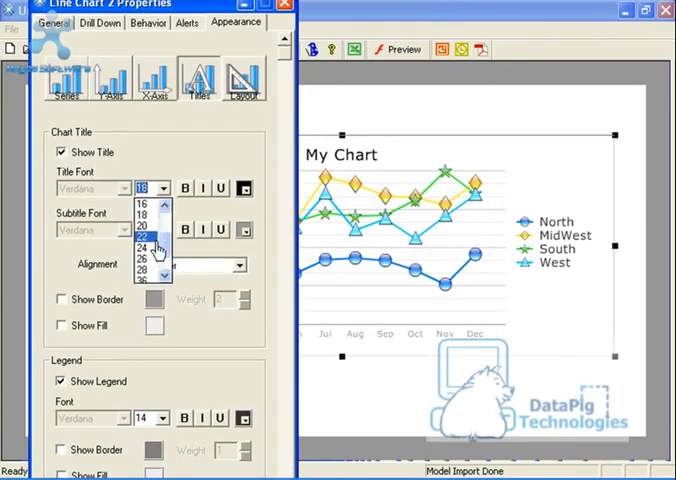
click(146, 242)
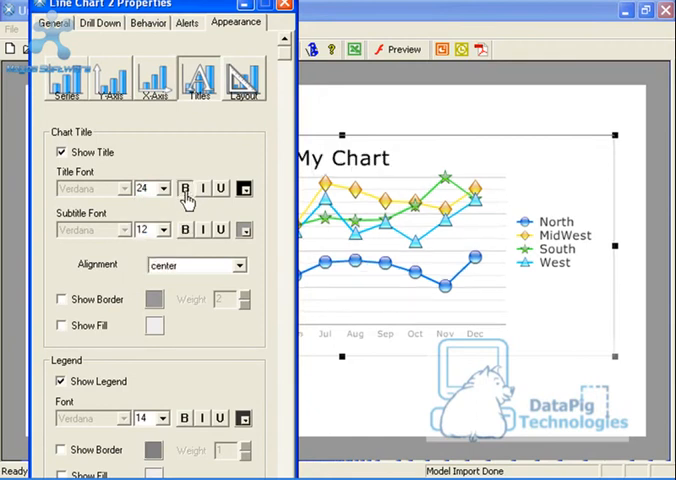
click(244, 188)
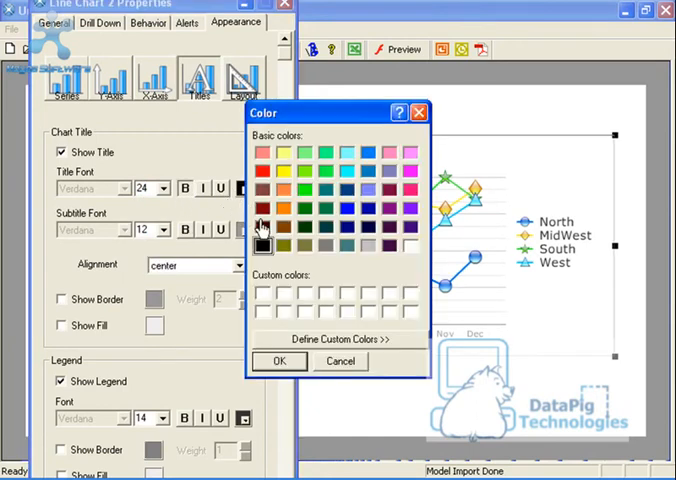
click(279, 361)
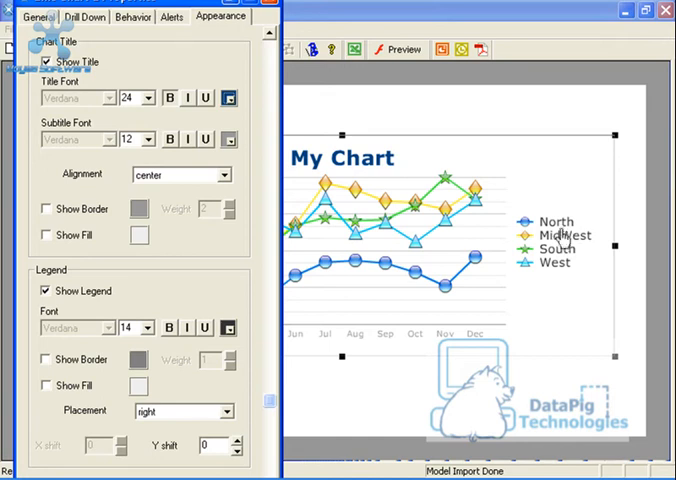
mouse_move(560, 272)
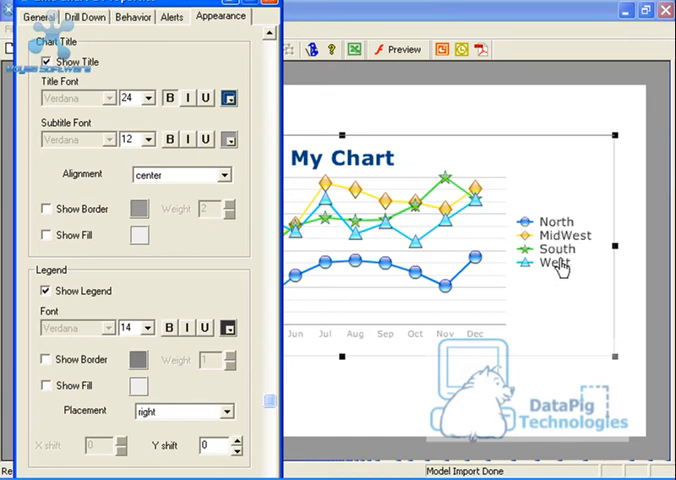
Set legend text to 10 point, try top placement, then return it to the right.
click(46, 290)
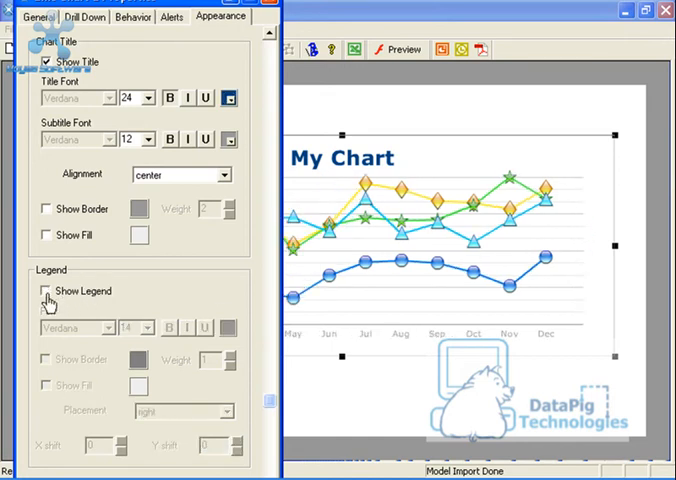
click(46, 290)
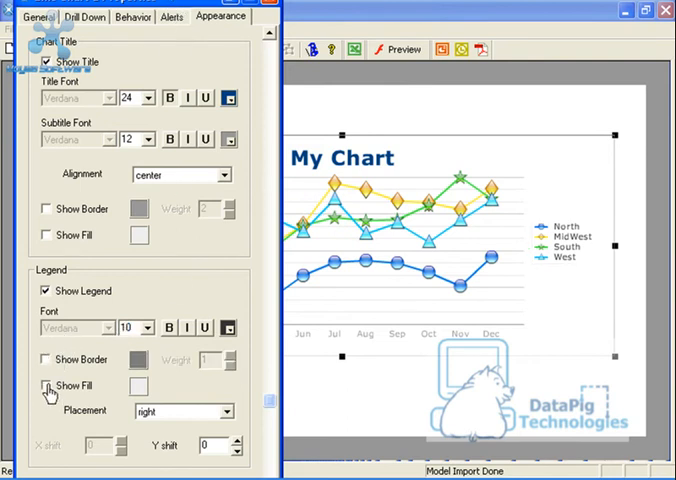
click(46, 385)
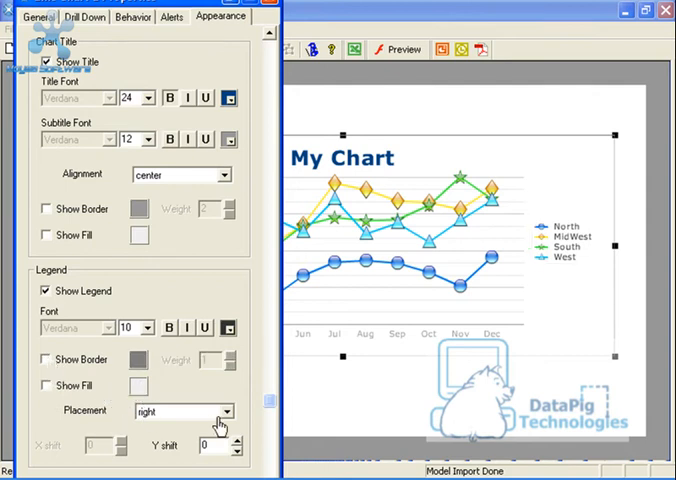
click(180, 411)
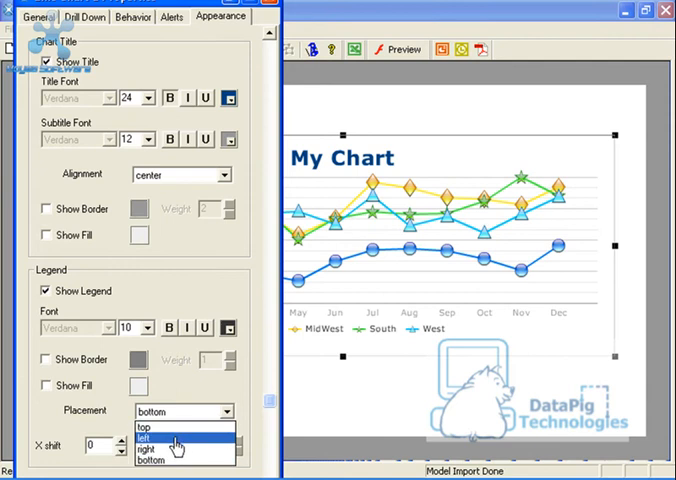
click(160, 427)
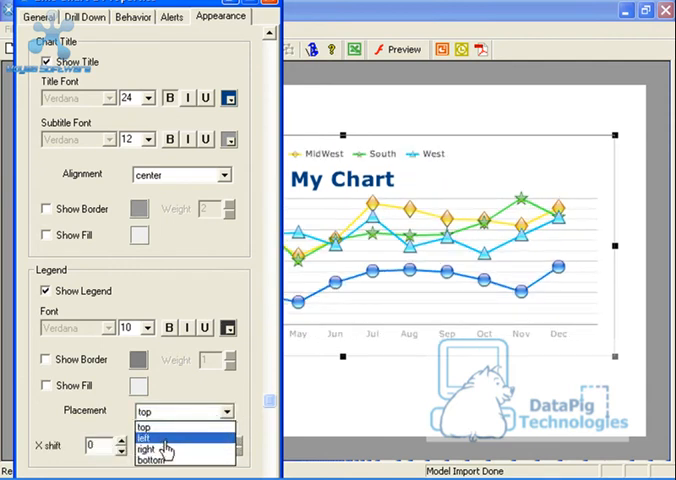
click(150, 447)
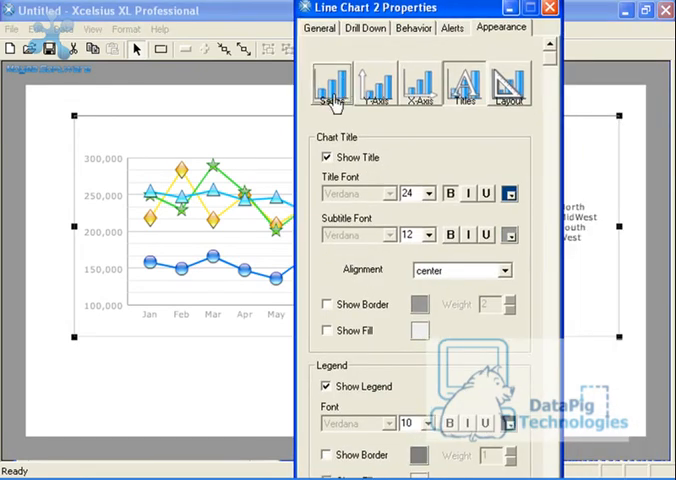
Give the MidWest series x-shaped markers in a custom red colour.
click(333, 75)
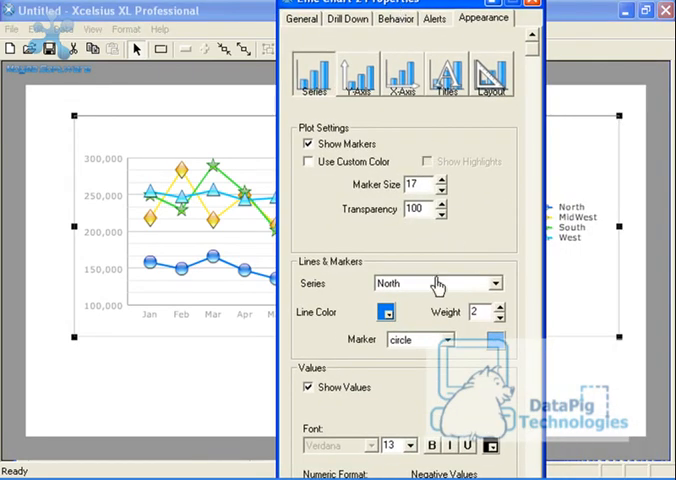
mouse_move(343, 288)
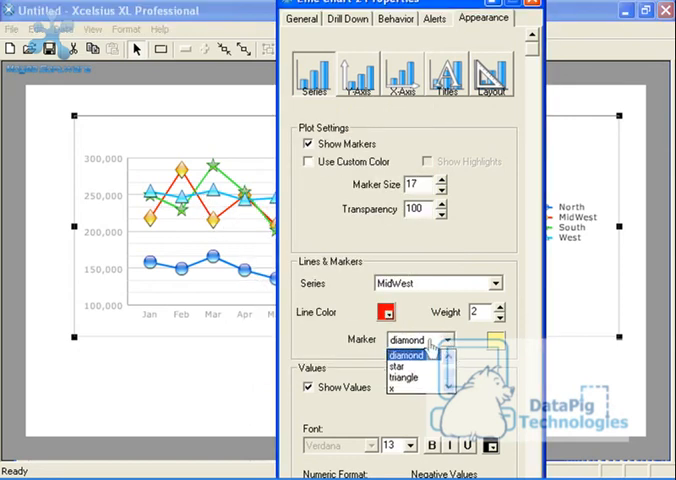
click(405, 394)
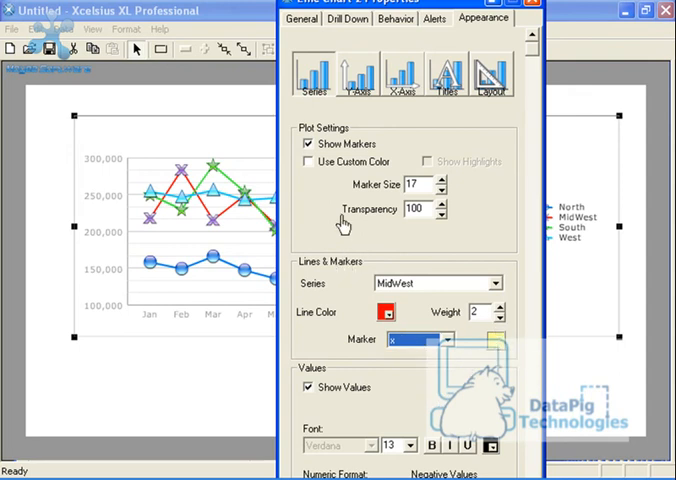
click(306, 162)
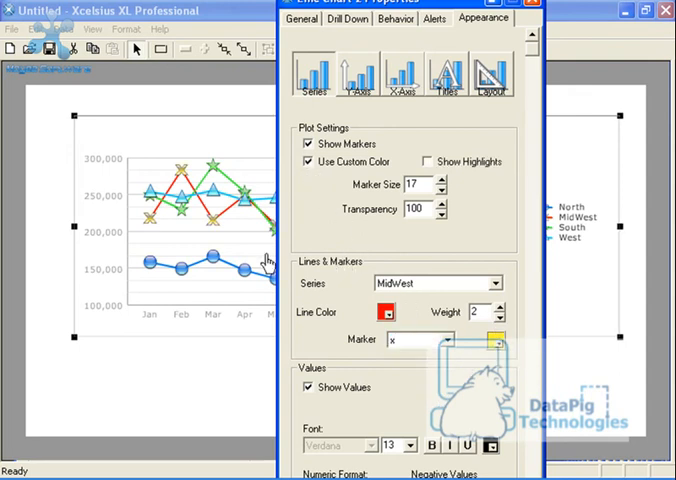
mouse_move(180, 178)
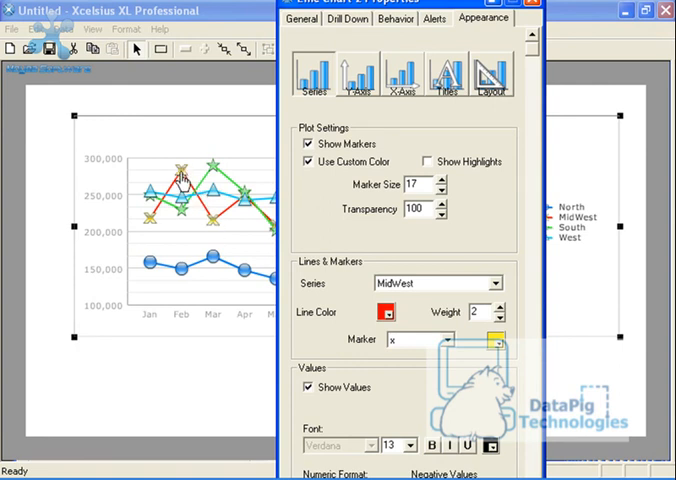
click(389, 313)
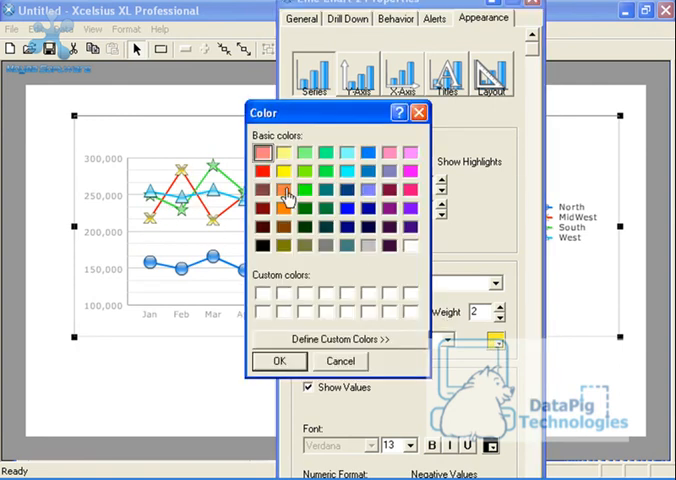
click(279, 360)
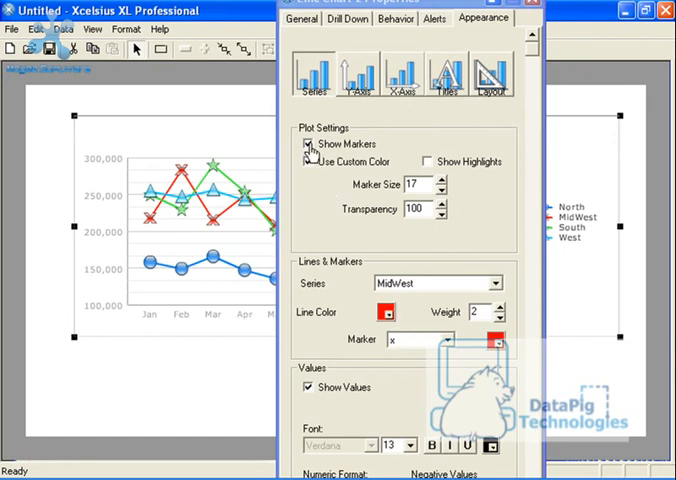
click(306, 144)
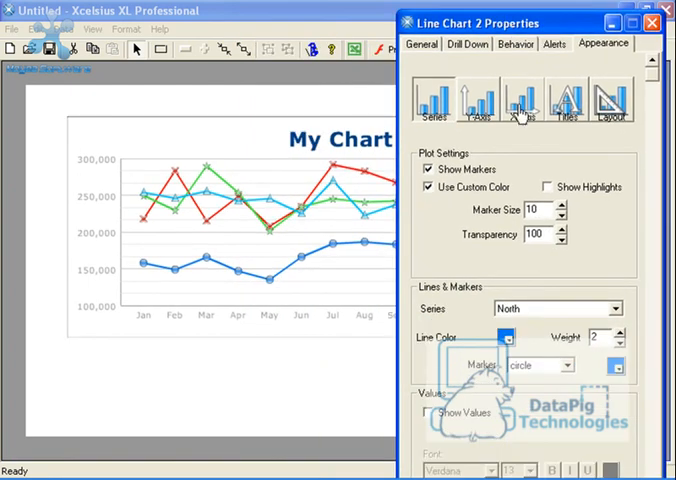
mouse_move(580, 164)
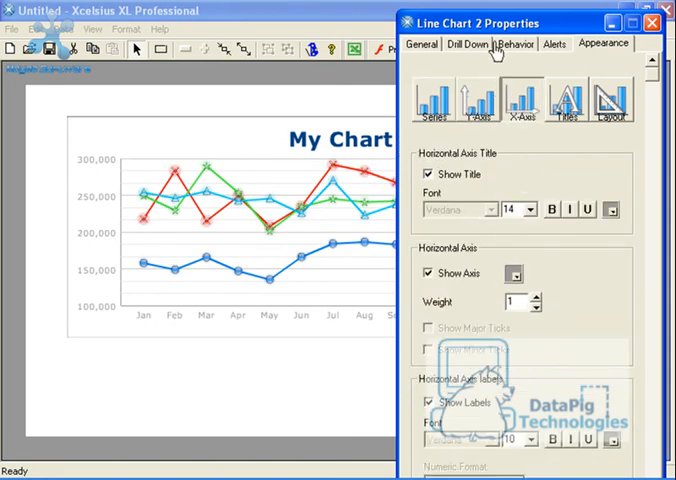
Enable Show Fill and Show Border for the plot area in Layout.
click(603, 95)
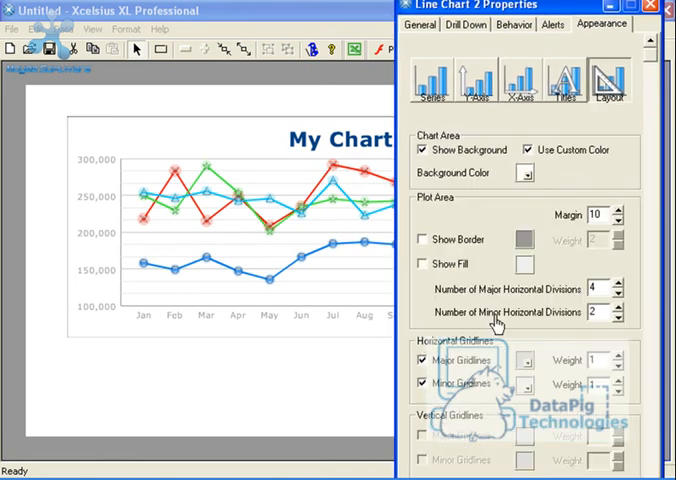
click(422, 239)
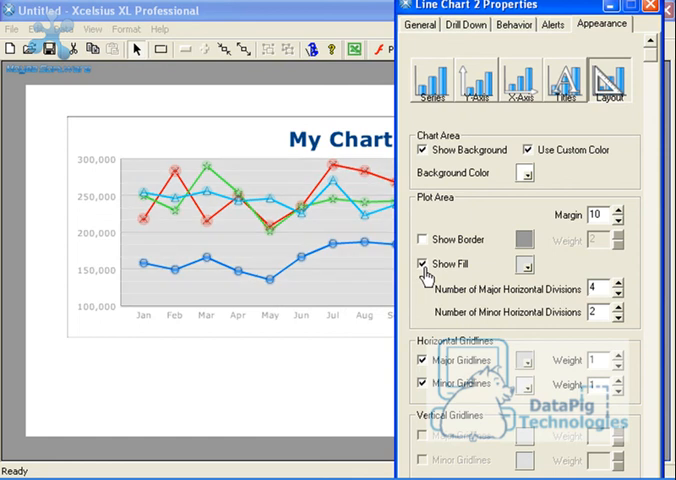
click(420, 238)
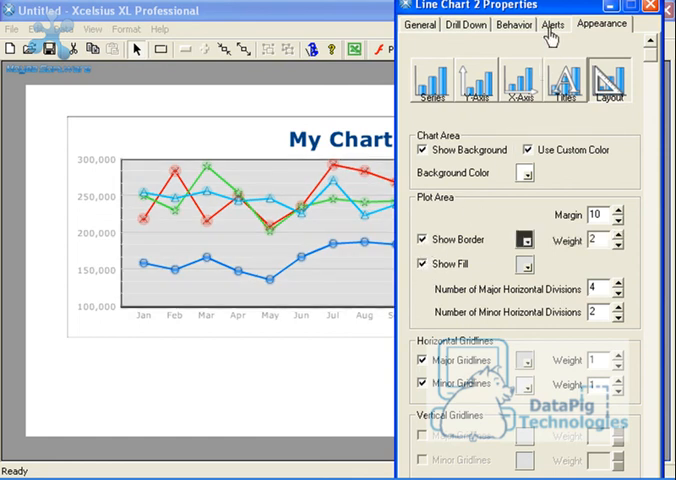